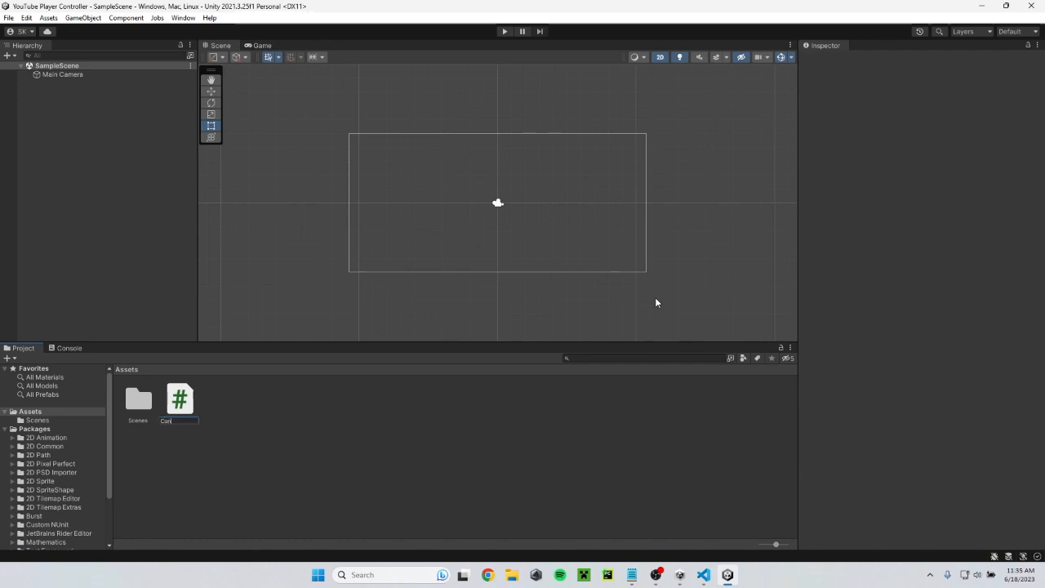
Step: Open the new Controller C# script from Assets in Visual Studio Code
double_click(179, 400)
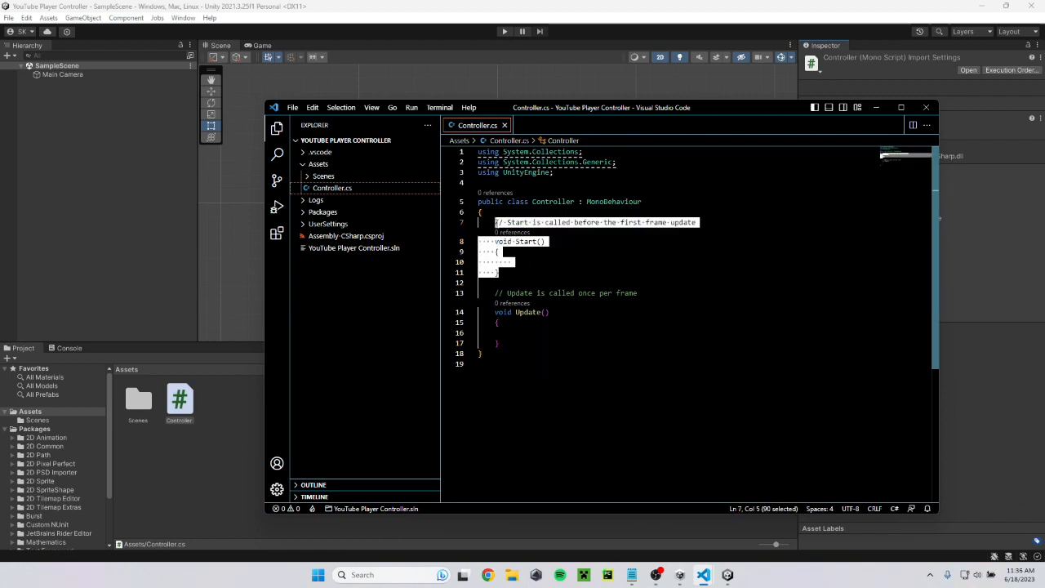
Step: Declare [SerializeField] float moveSpeed = 4f and a jumpSpeed field in Controller
text([SerializeField] float moveSpeed = 4f;)
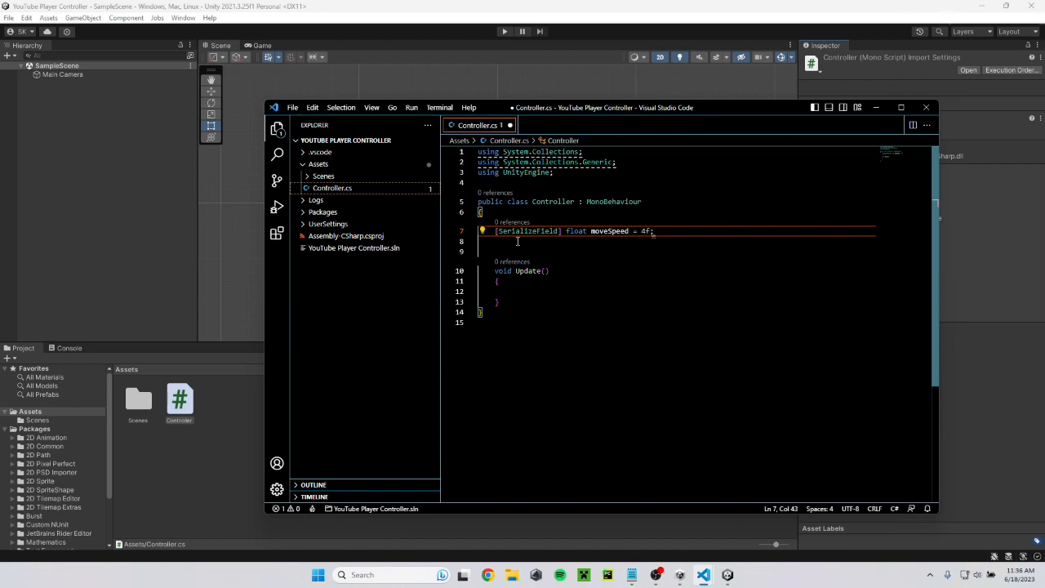
text([SerializeField] float jumpSpeed)
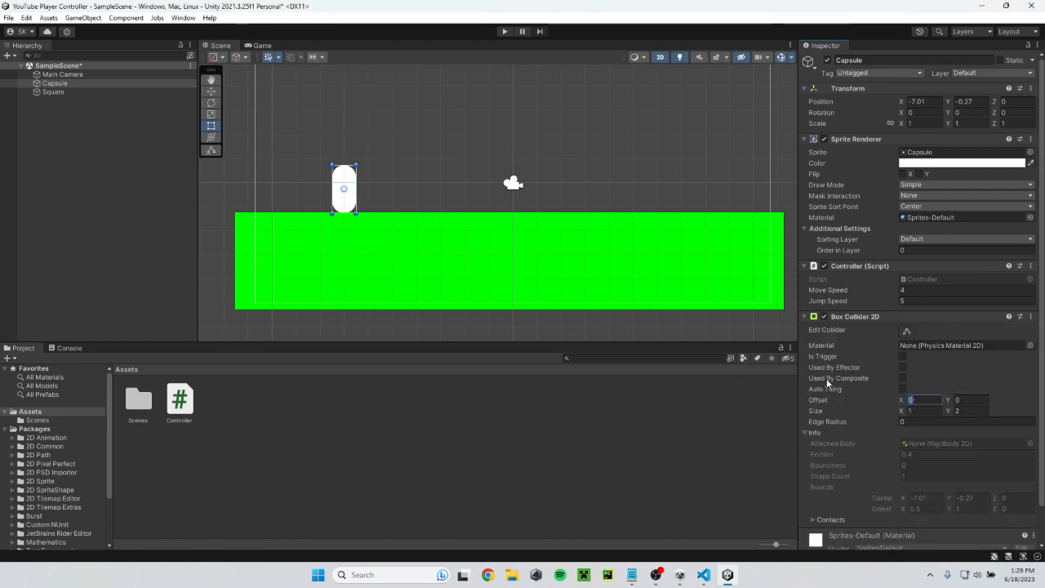
Step: Adjust the Capsule player's Box Collider 2D settings in the Inspector
click(53, 92)
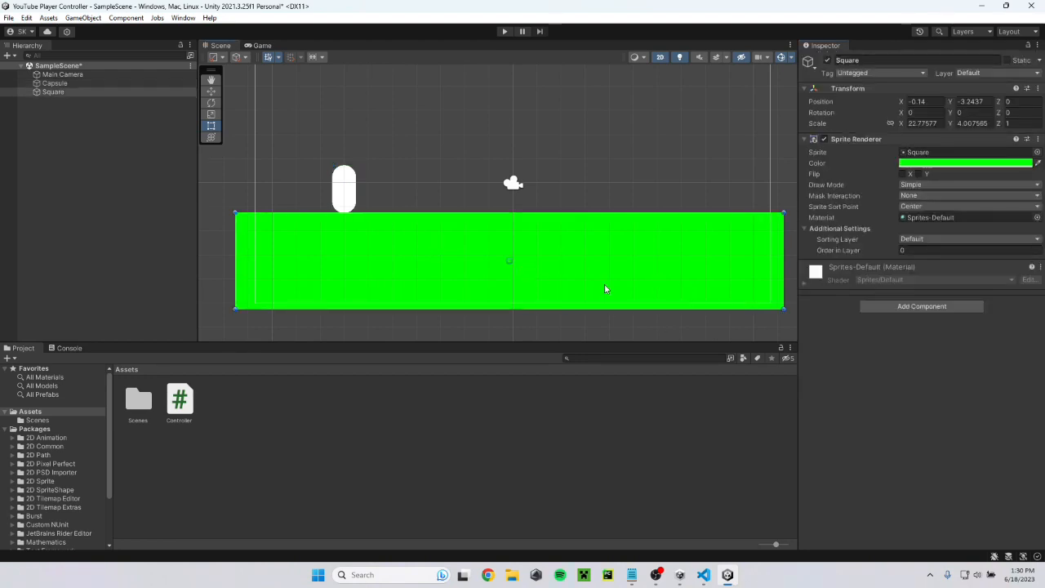
Step: Give the green Square ground a Box Collider 2D and start play mode
click(504, 31)
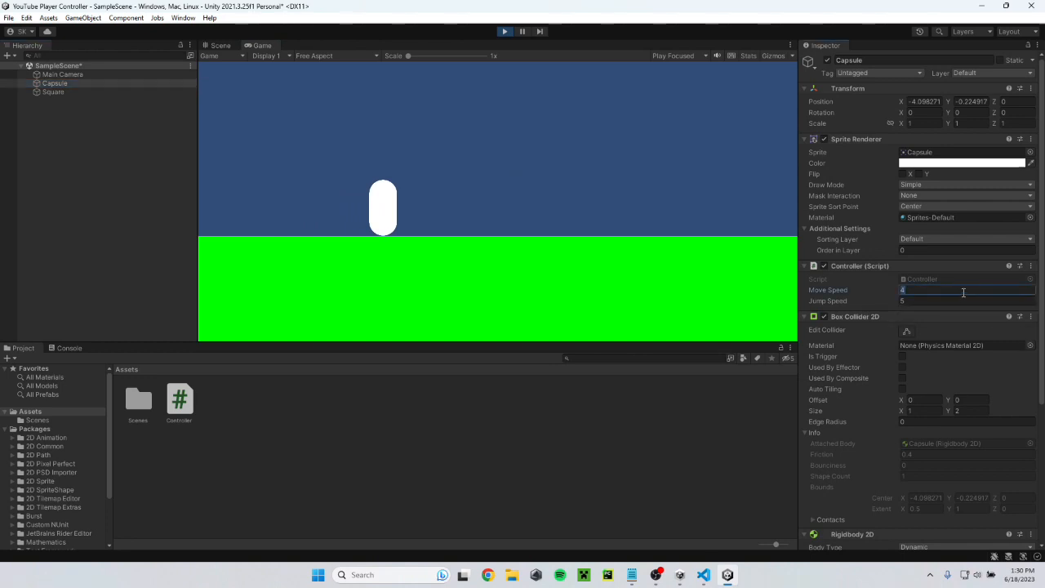